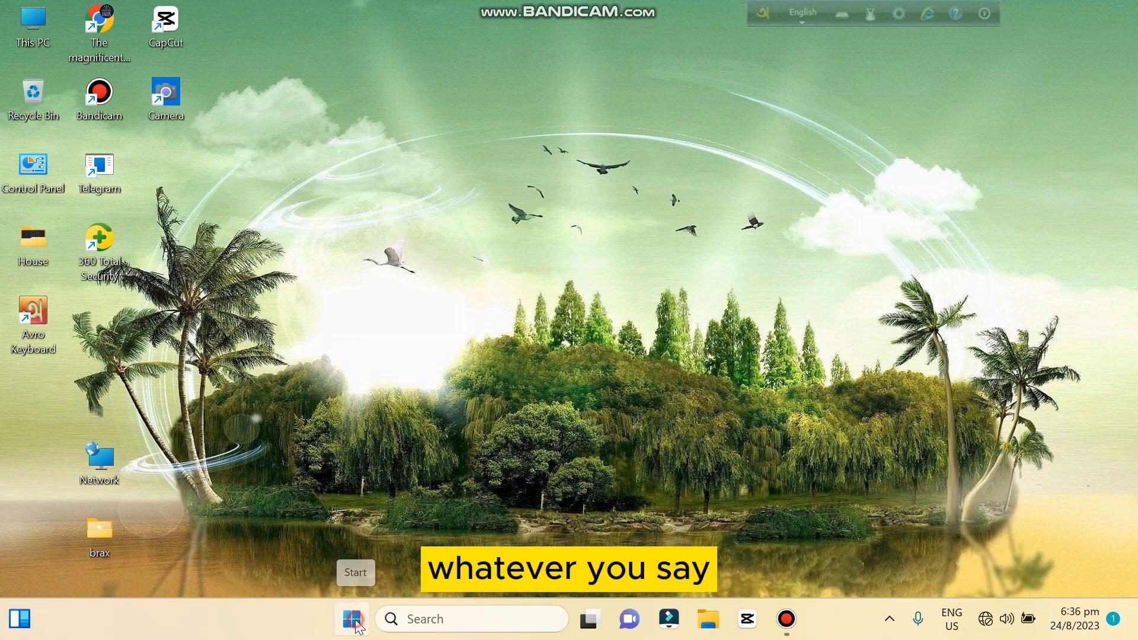
Launch the Settings app from the Start menu's pinned icons.
click(351, 619)
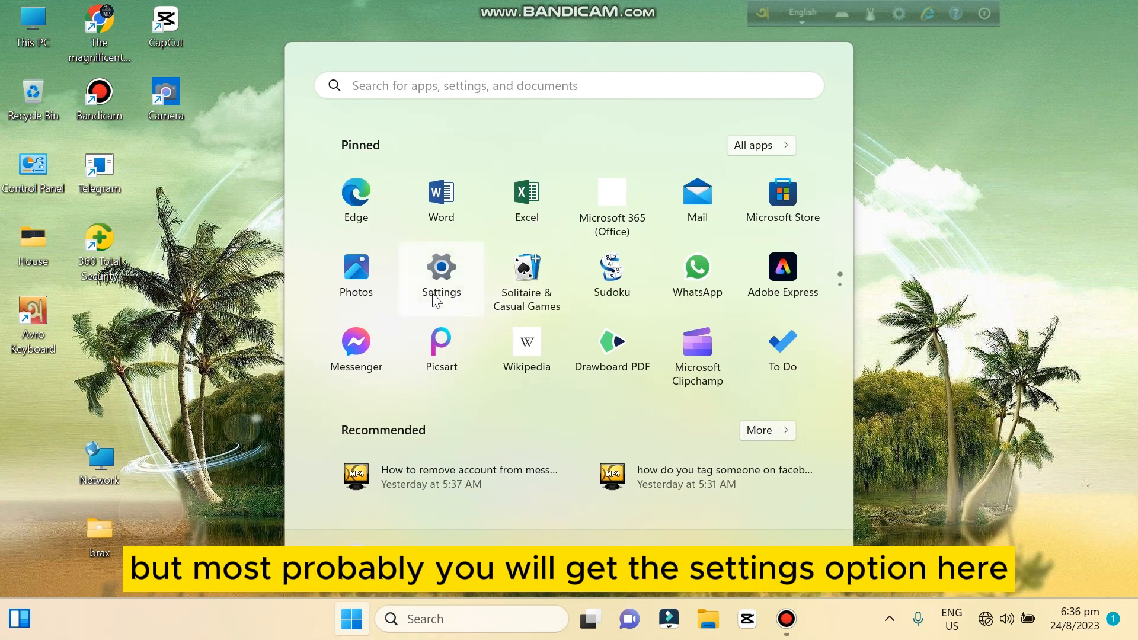
click(442, 274)
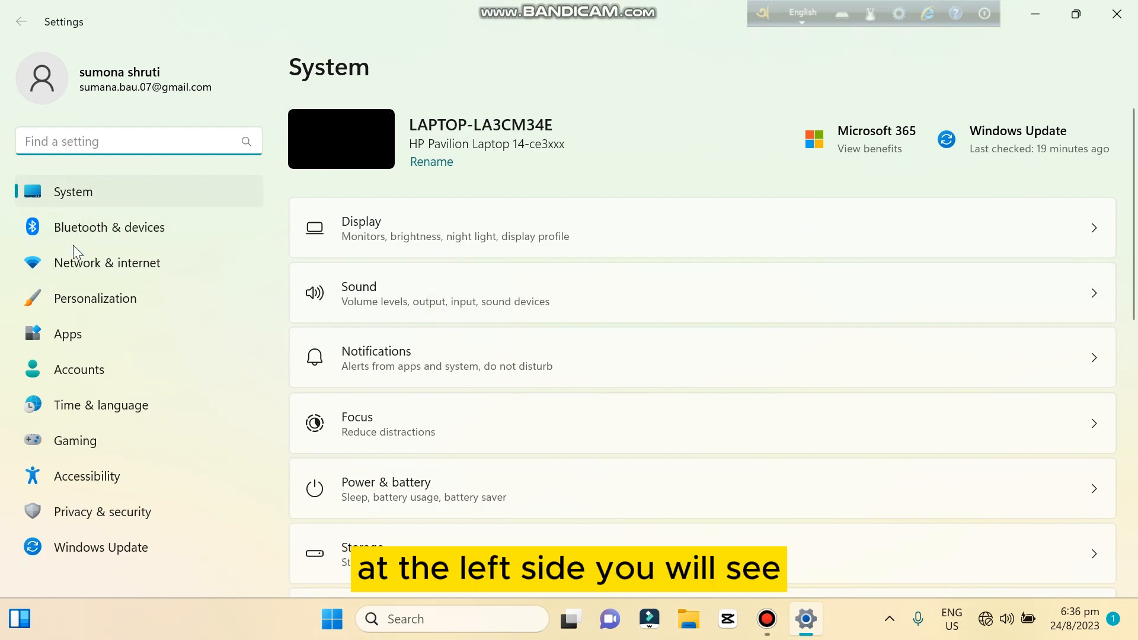
mouse_move(31, 205)
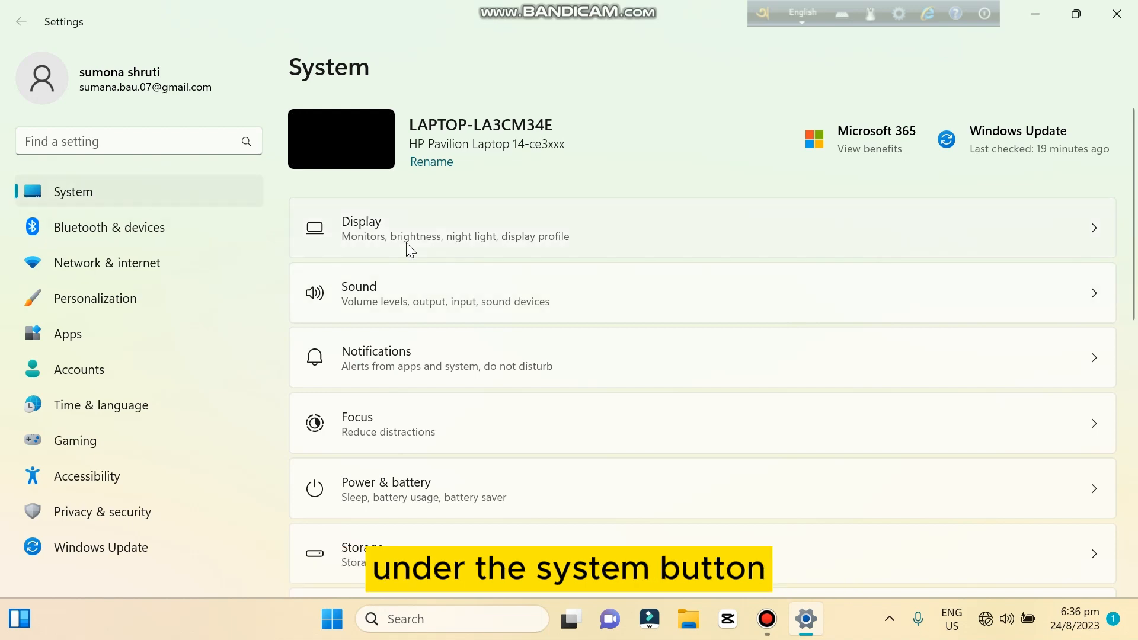
Scroll the System page down to reach the About entry.
scroll(down, 3)
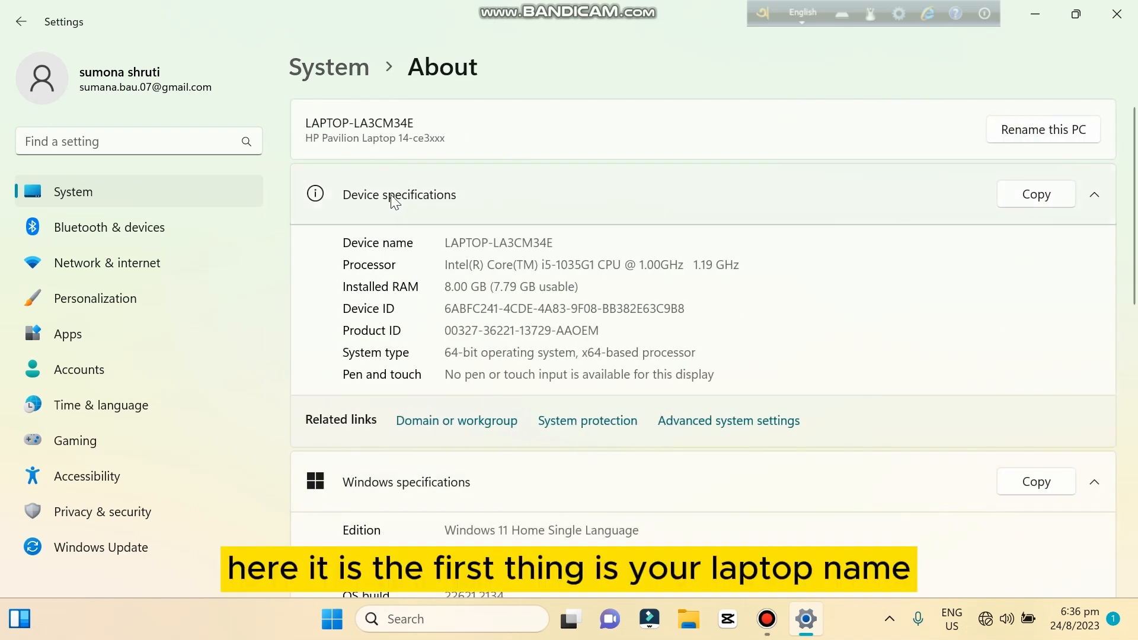
mouse_move(352, 135)
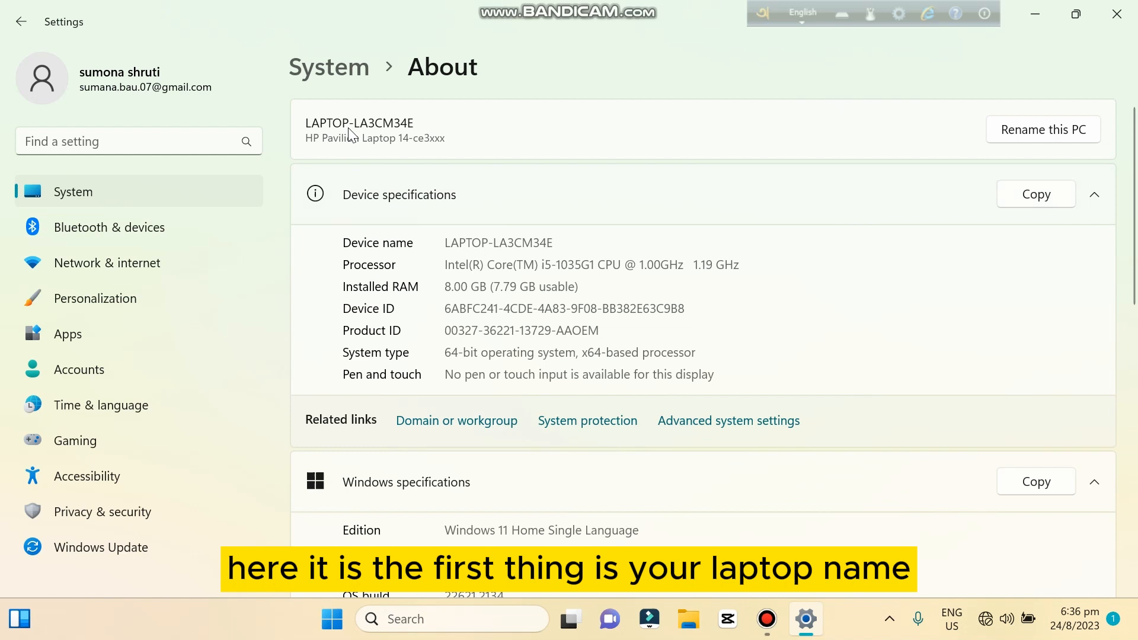
mouse_move(363, 208)
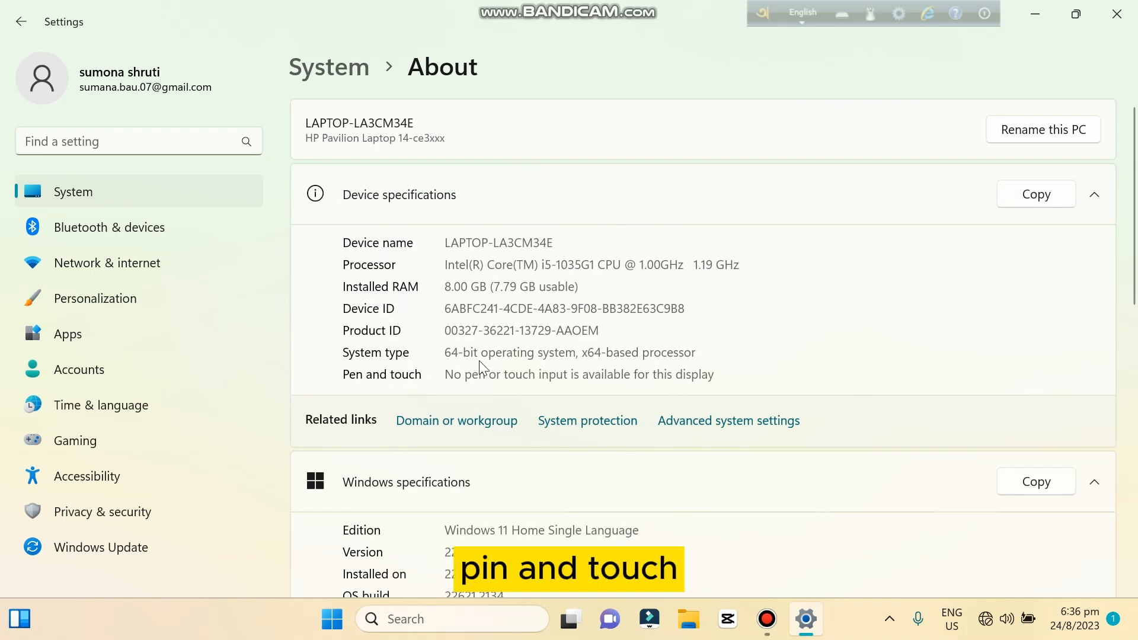
scroll(down, 3)
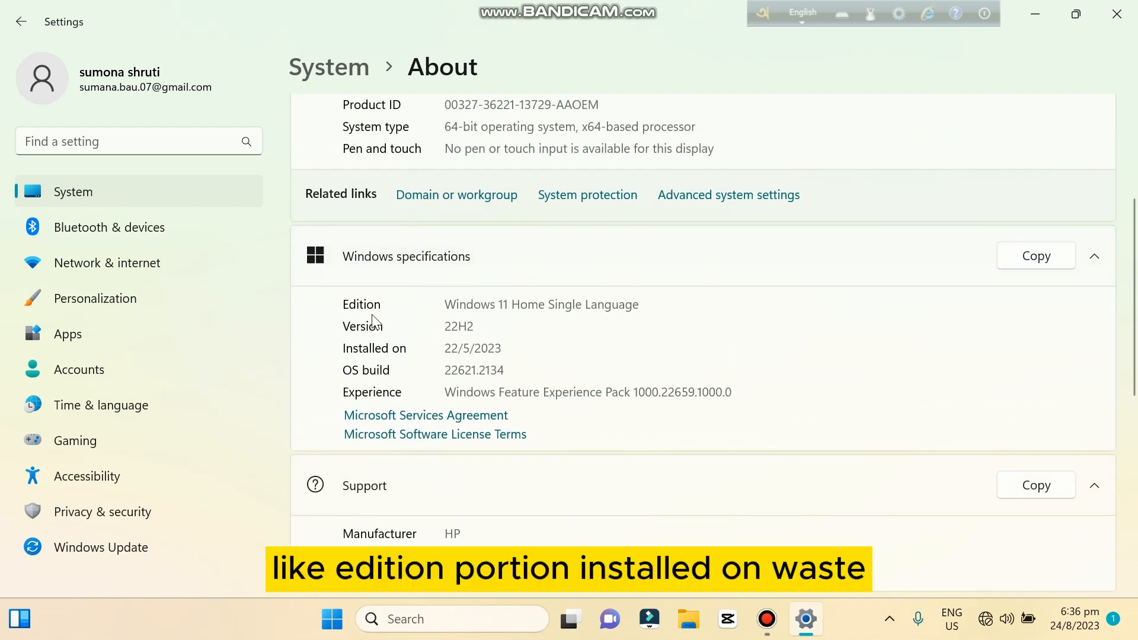
mouse_move(403, 372)
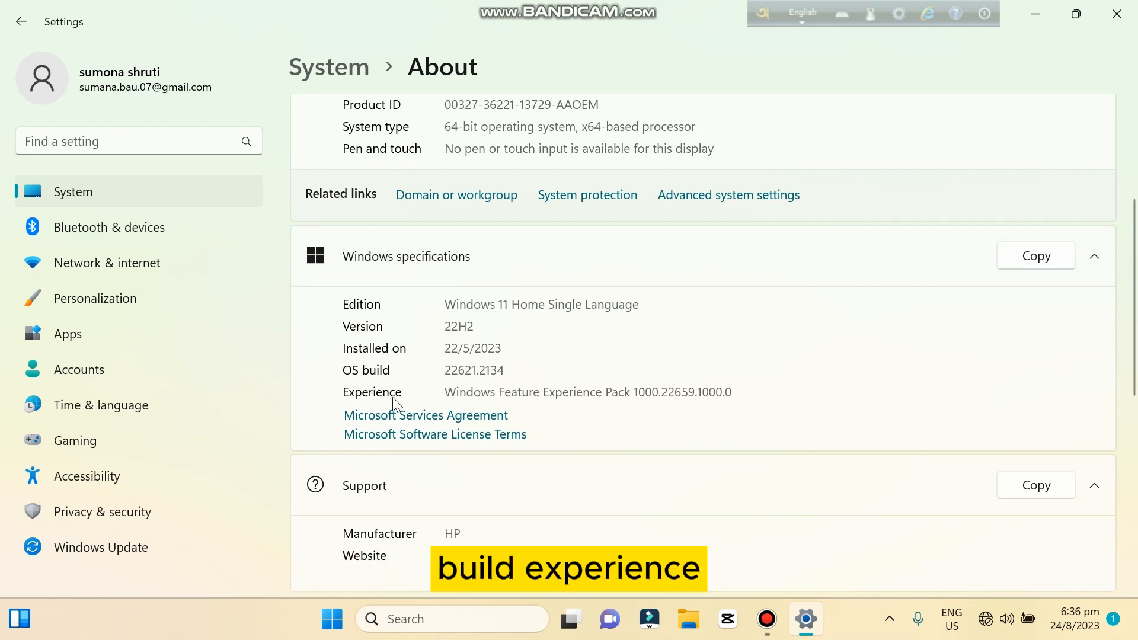
Review Windows specifications, then launch System Information via a 'system Information' search.
scroll(down, 3)
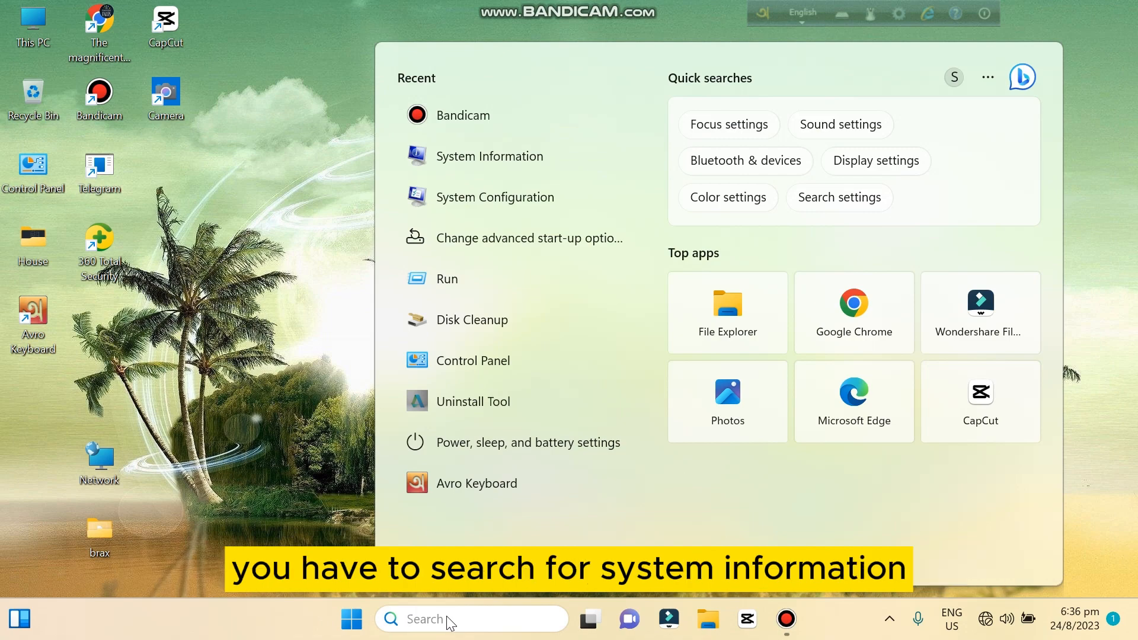
text(system Information)
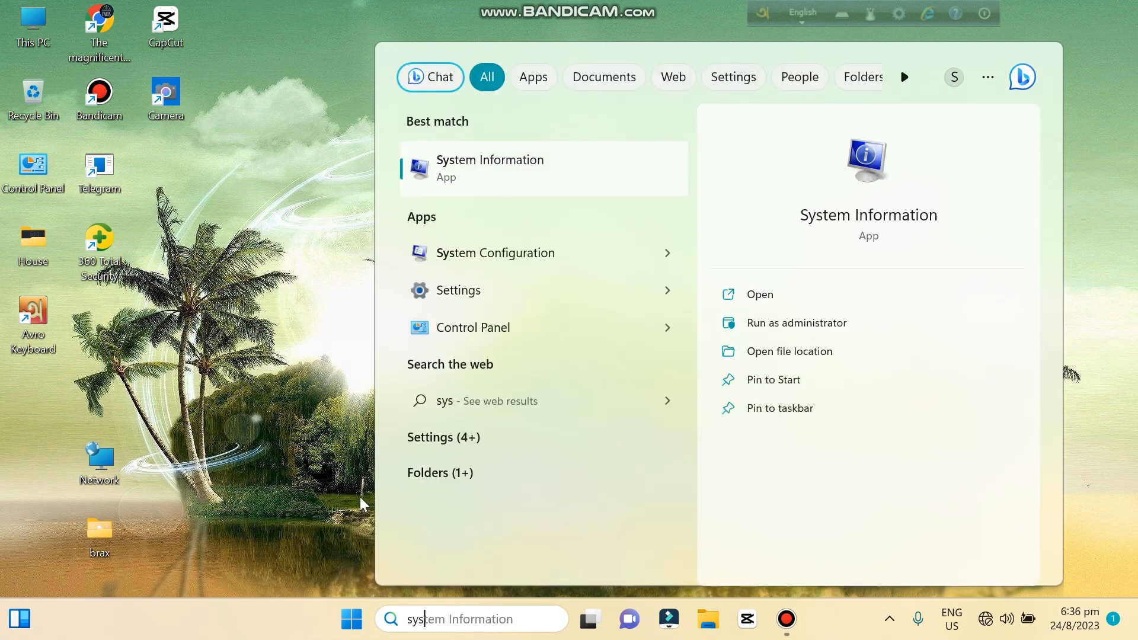
click(489, 167)
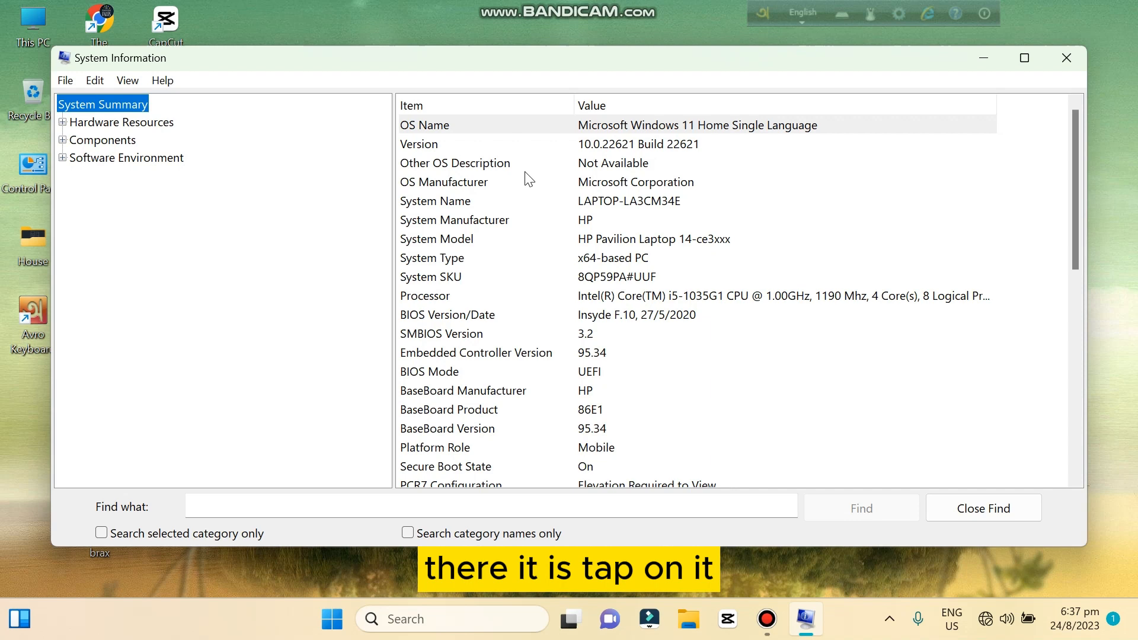
mouse_move(541, 151)
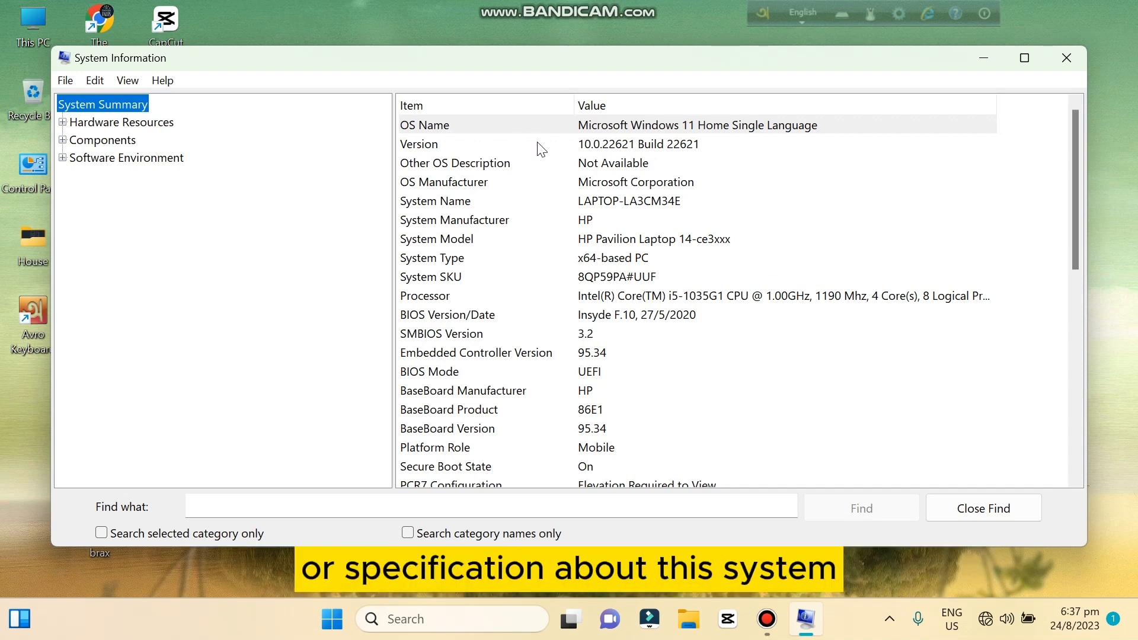
scroll(down, 3)
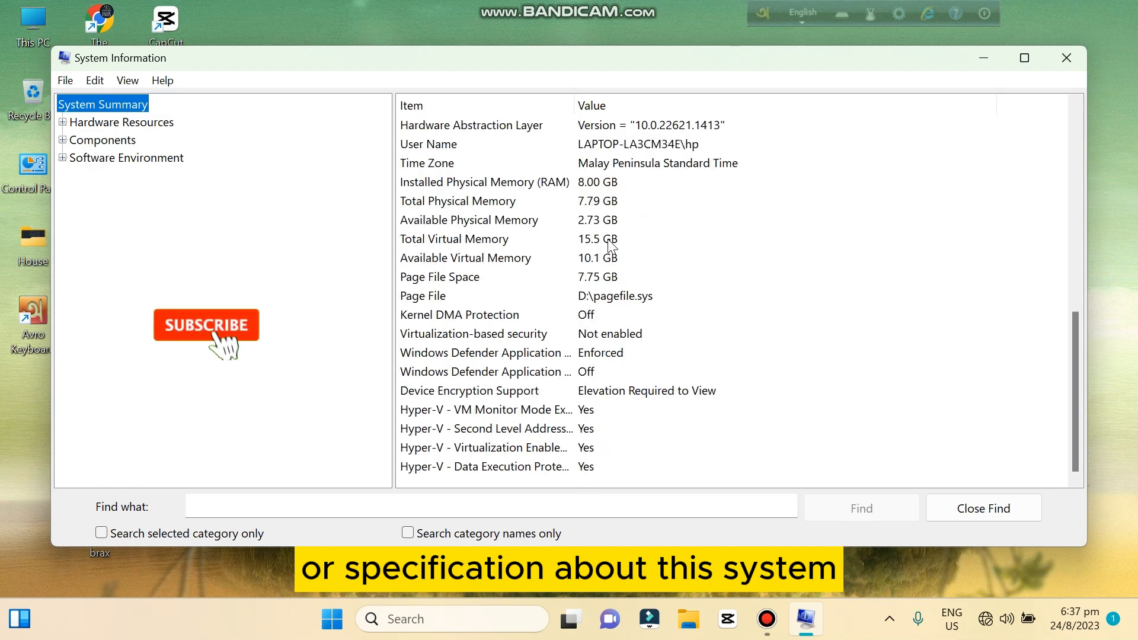